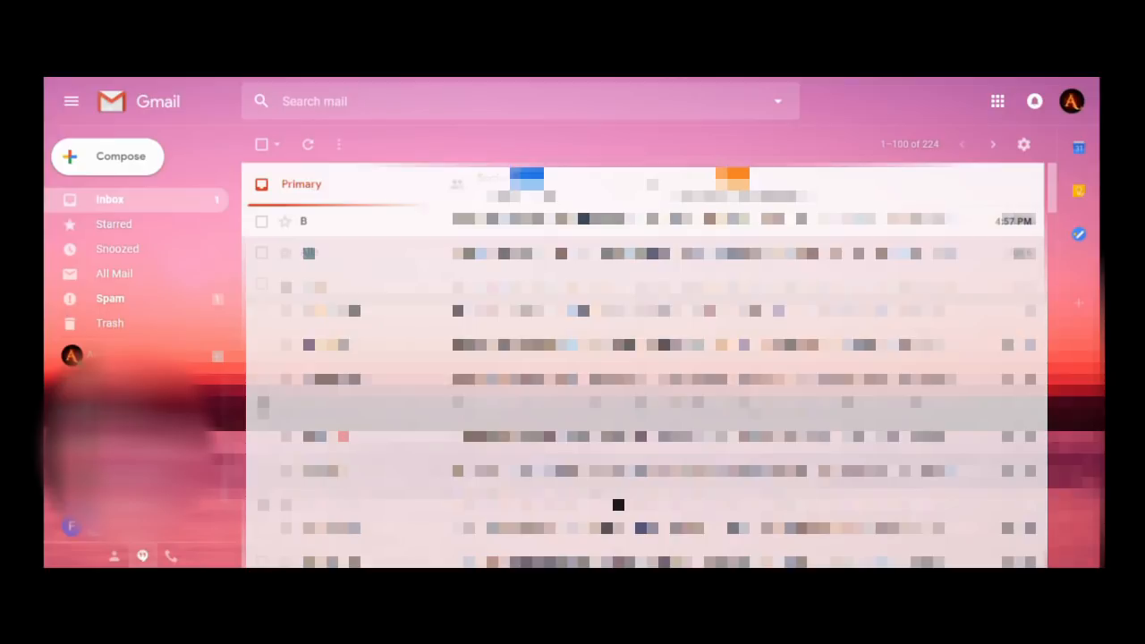
mouse_move(876, 116)
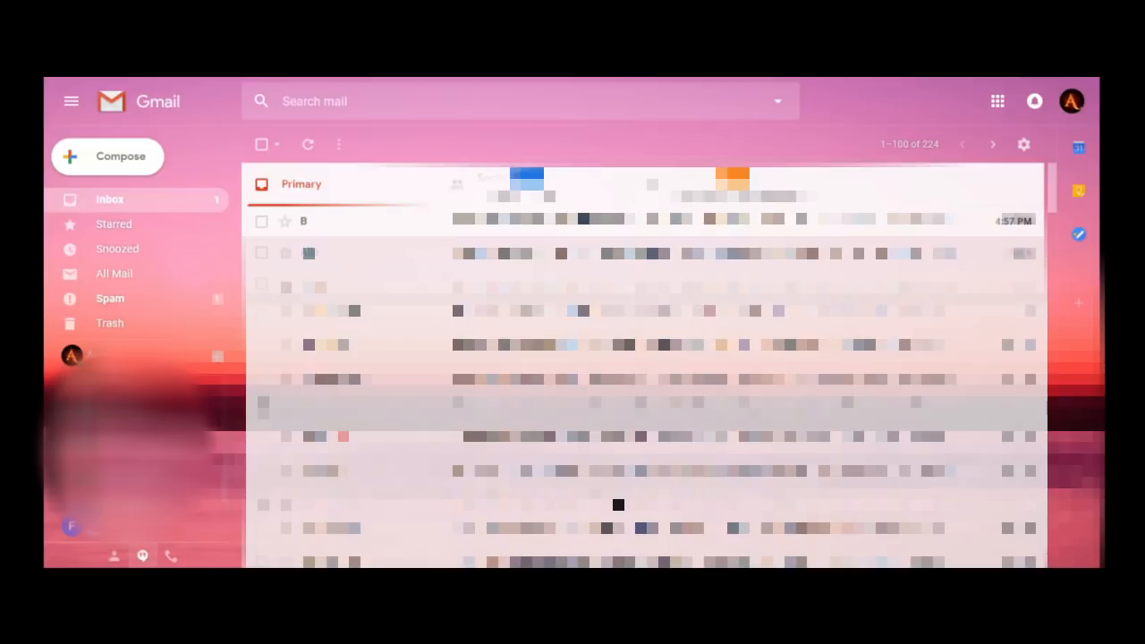
mouse_move(858, 116)
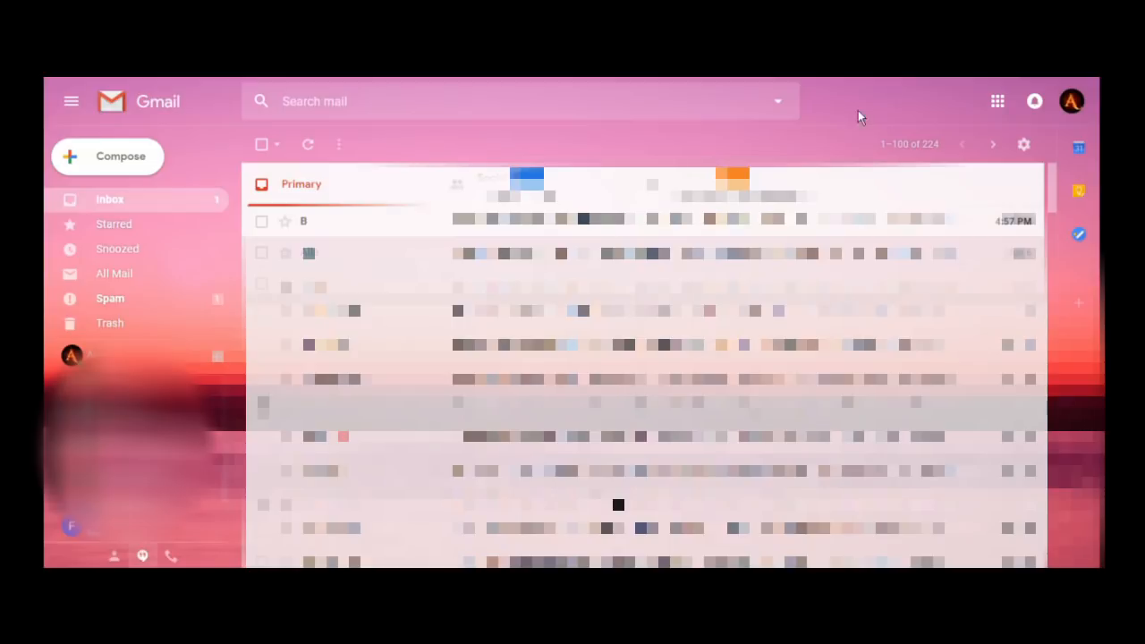
mouse_move(872, 132)
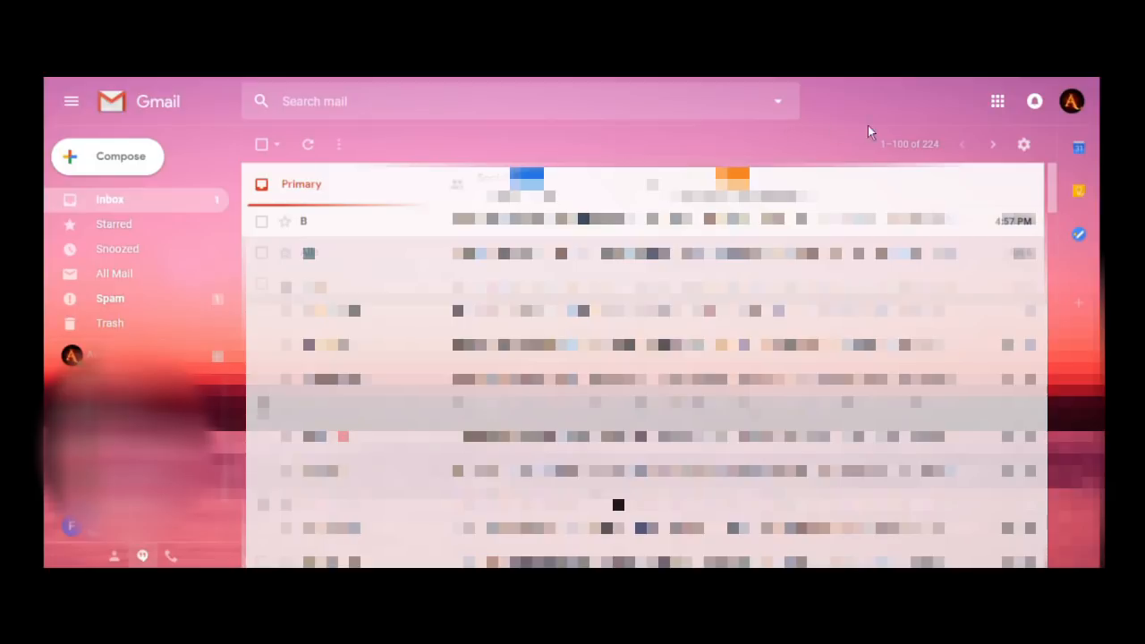
mouse_move(881, 121)
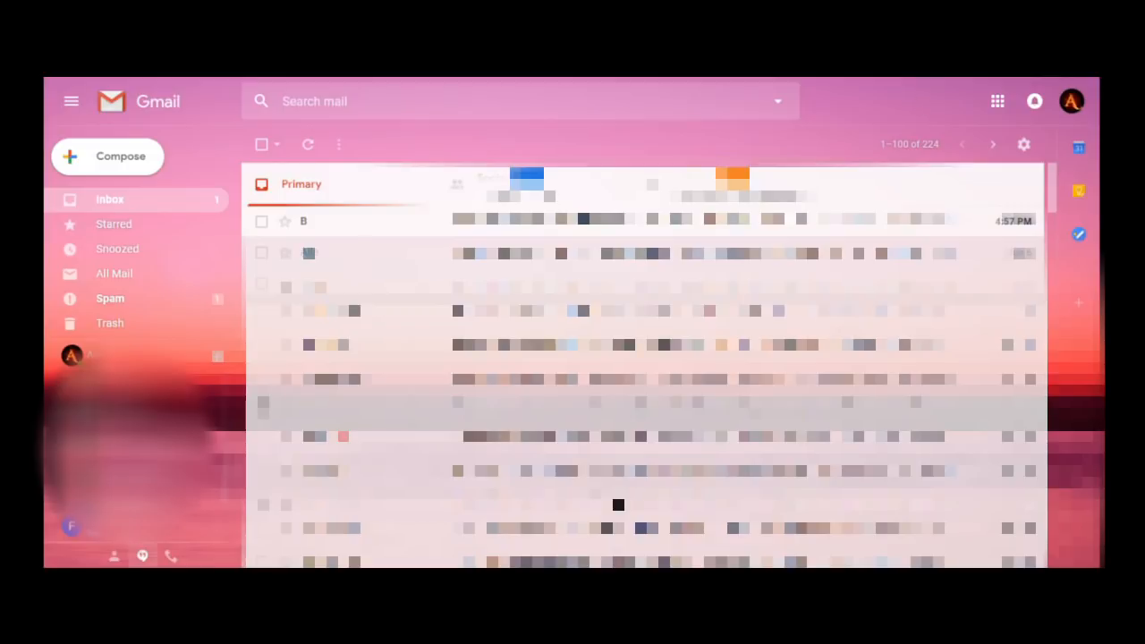
mouse_move(936, 106)
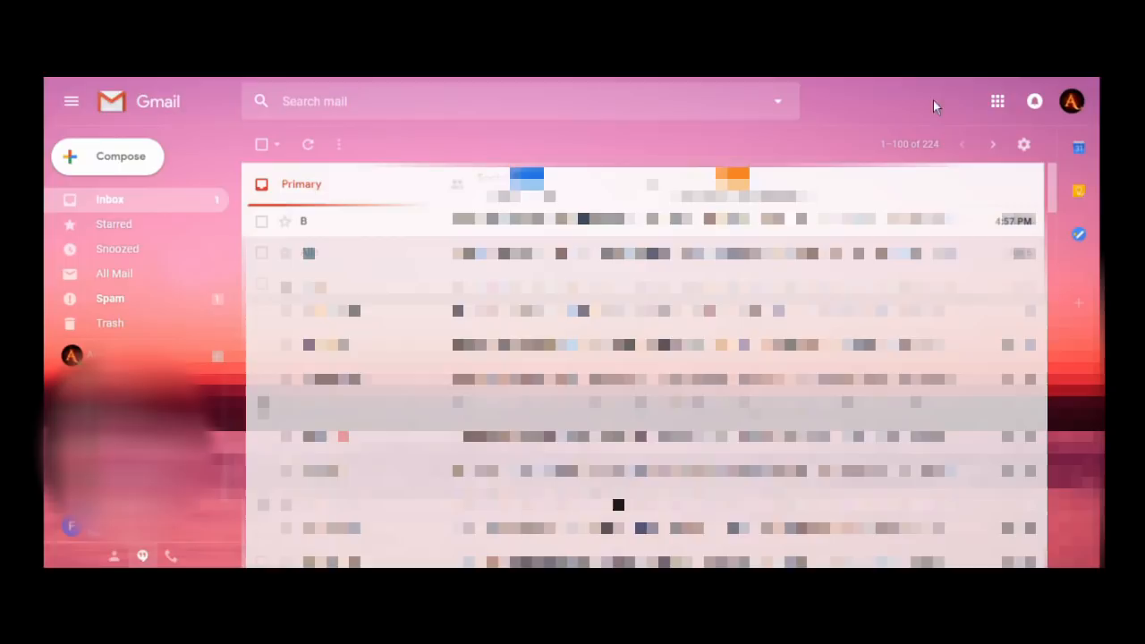
mouse_move(1046, 157)
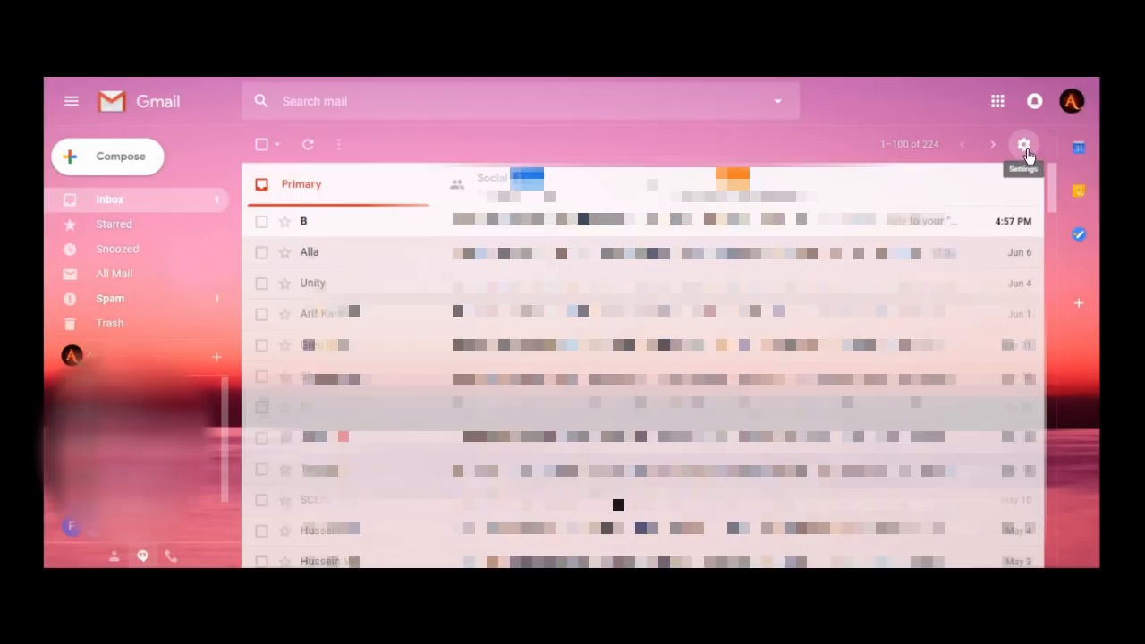
Switch the mailbox to classic Gmail from the Settings gear menu
left_click(1024, 144)
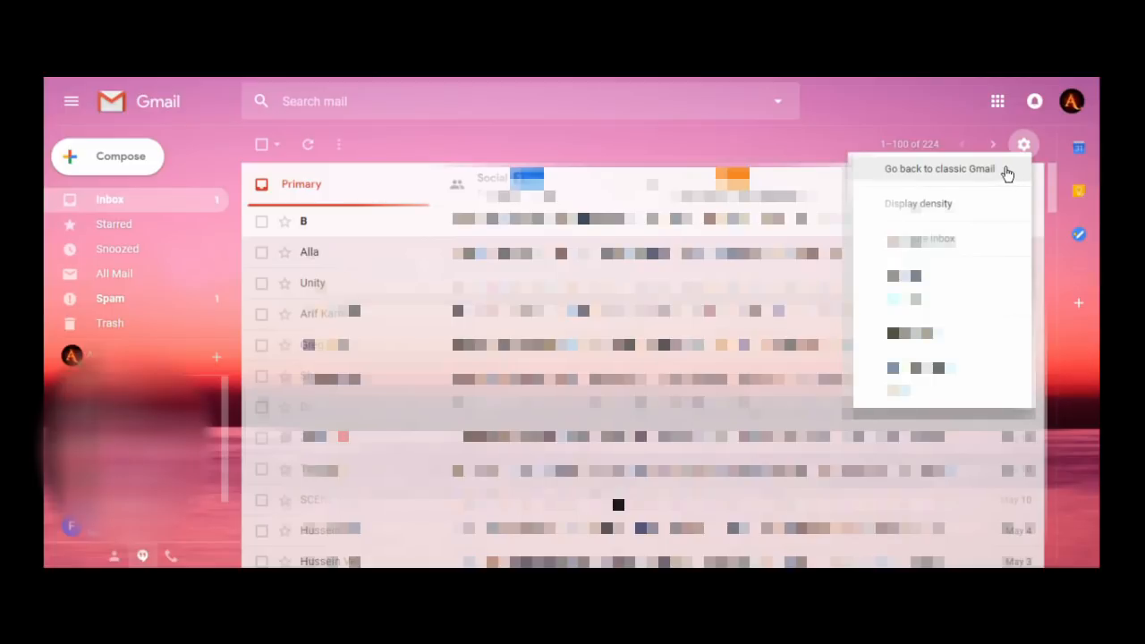
mouse_move(1008, 173)
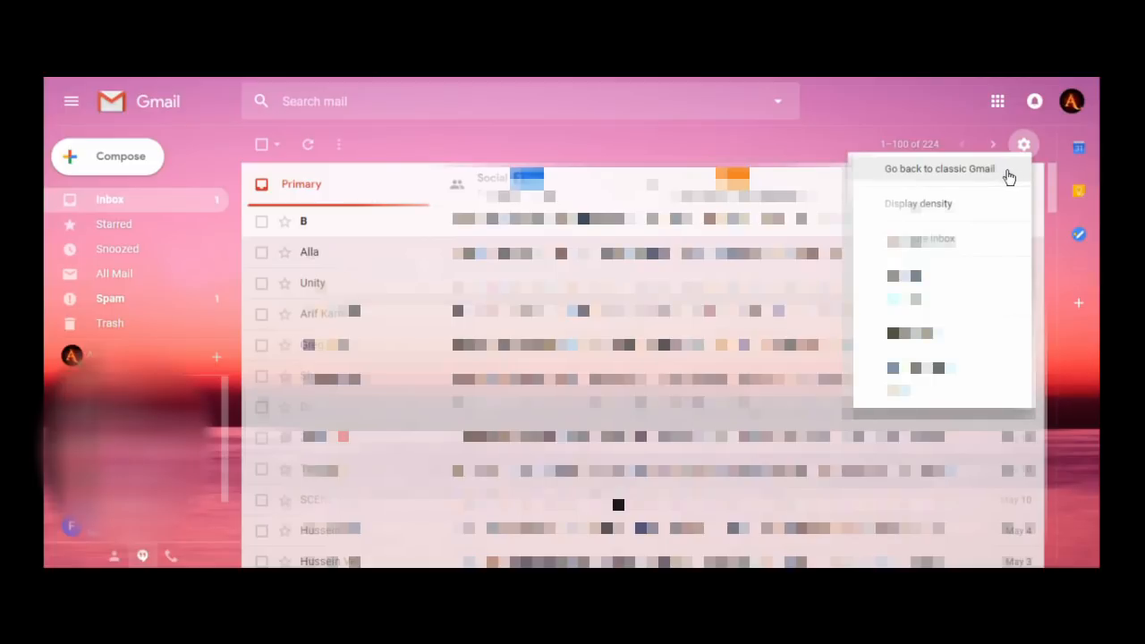
left_click(1024, 144)
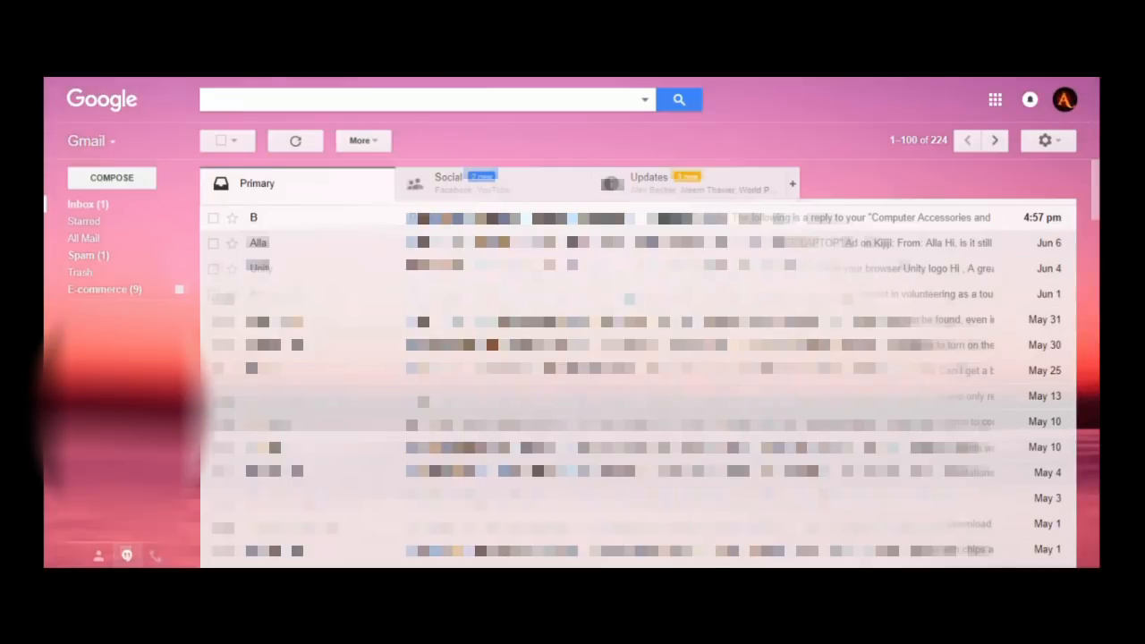
mouse_move(890, 180)
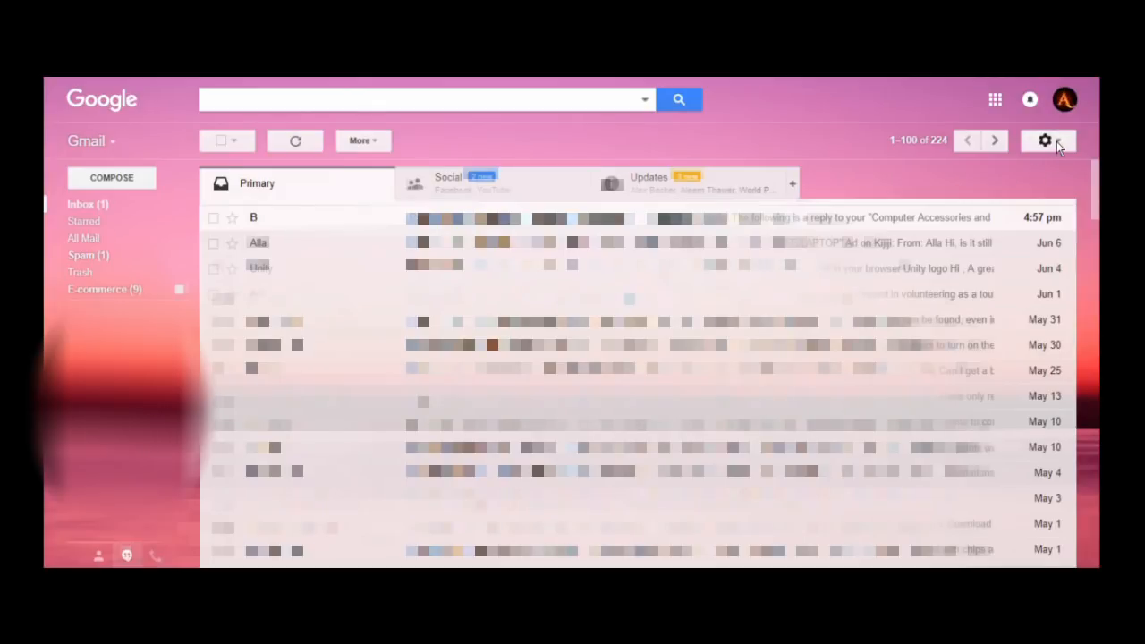
left_click(1044, 140)
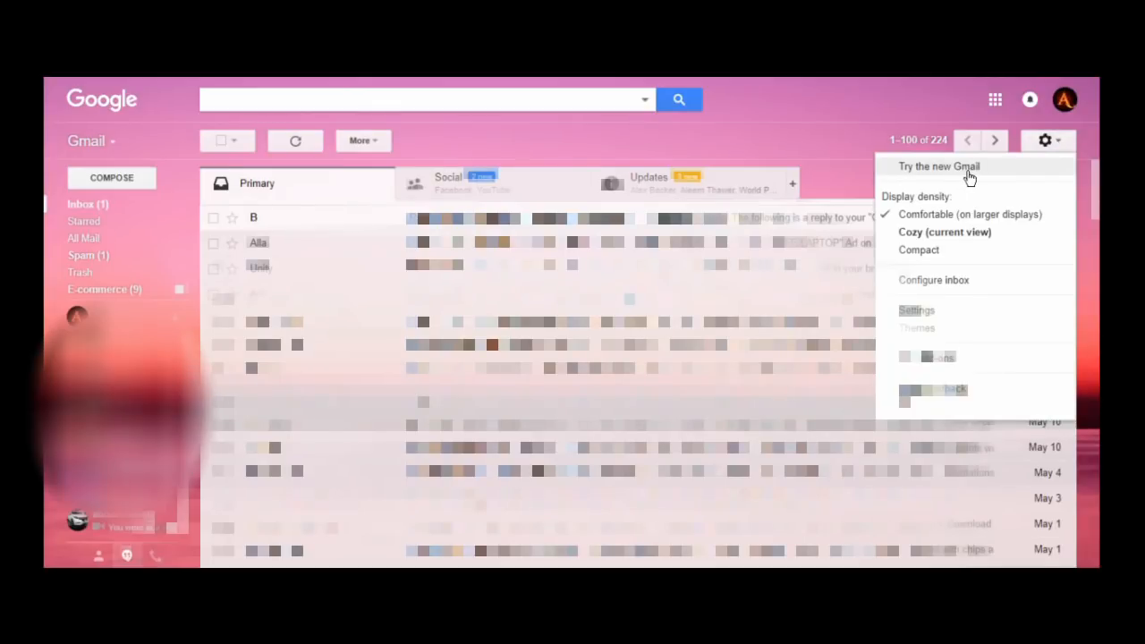
mouse_move(1037, 161)
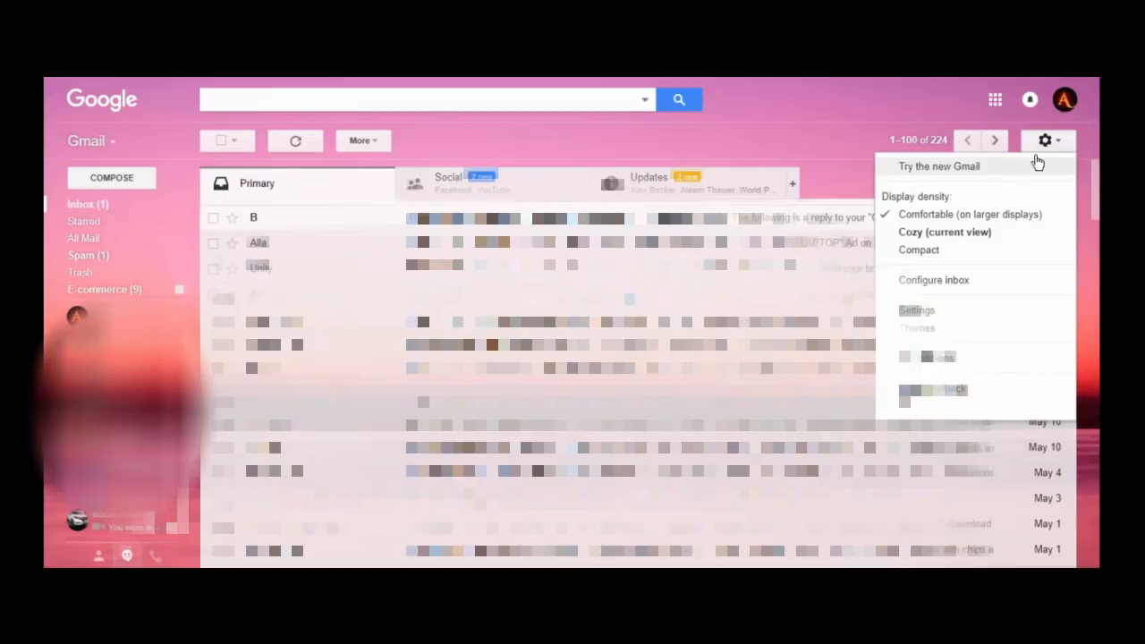
left_click(1044, 140)
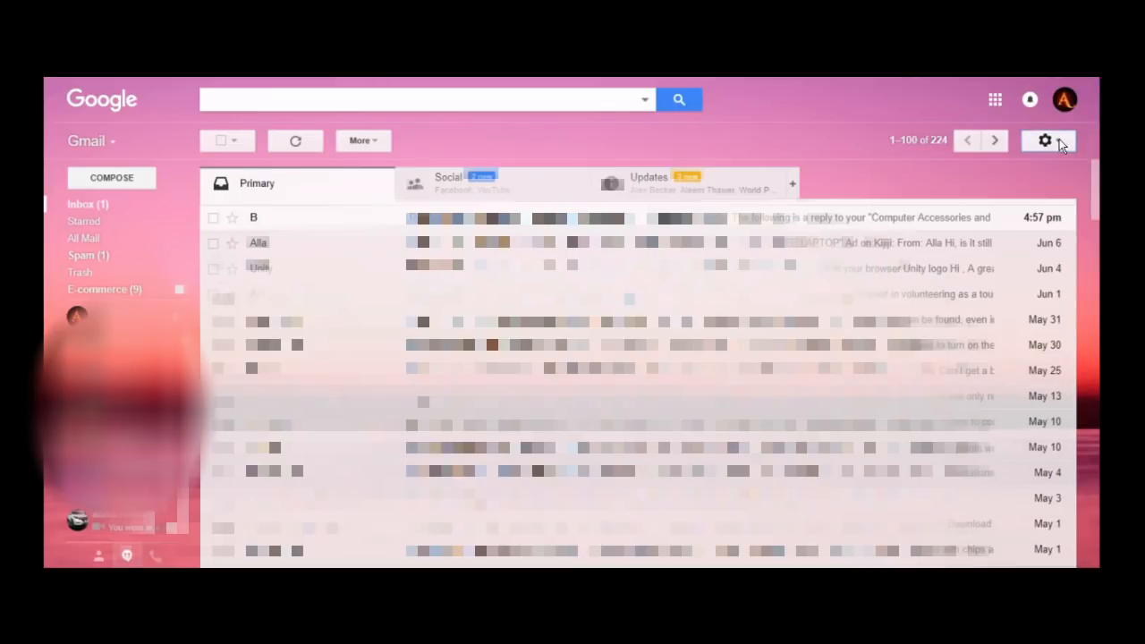
mouse_move(1045, 140)
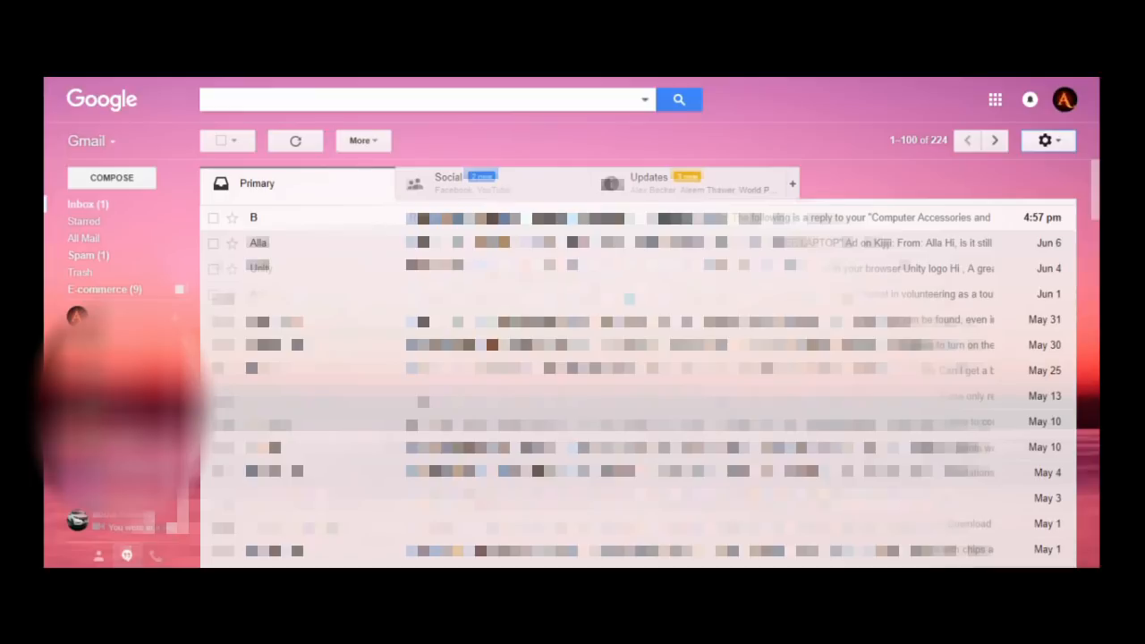
mouse_move(1044, 141)
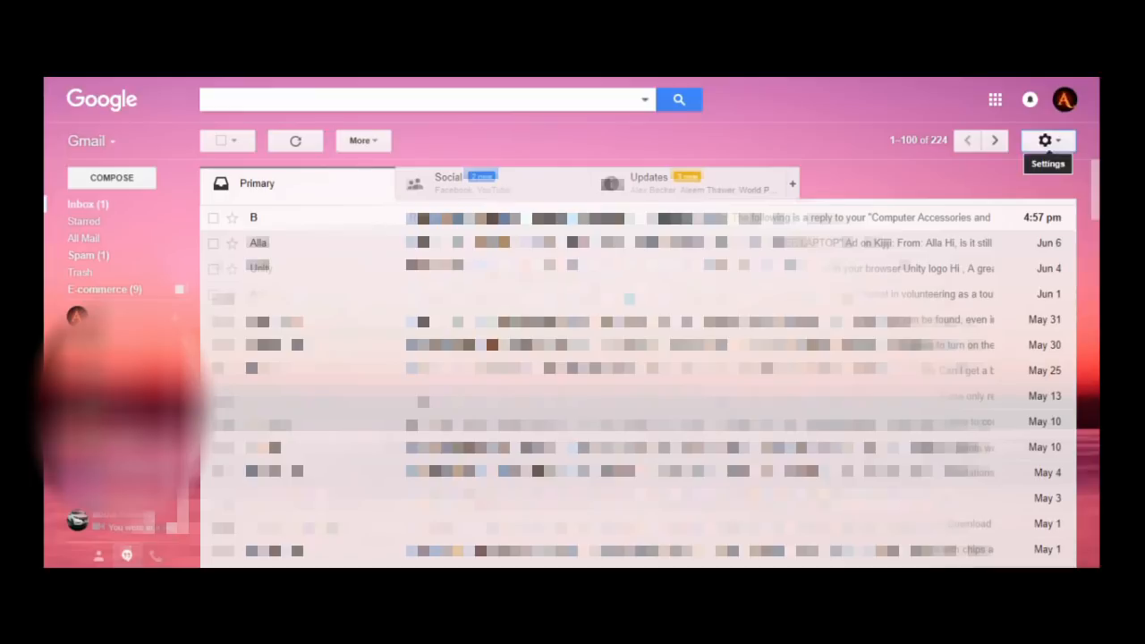
Open the classic Gmail settings gear menu showing 'Try the new Gmail'
left_click(1043, 140)
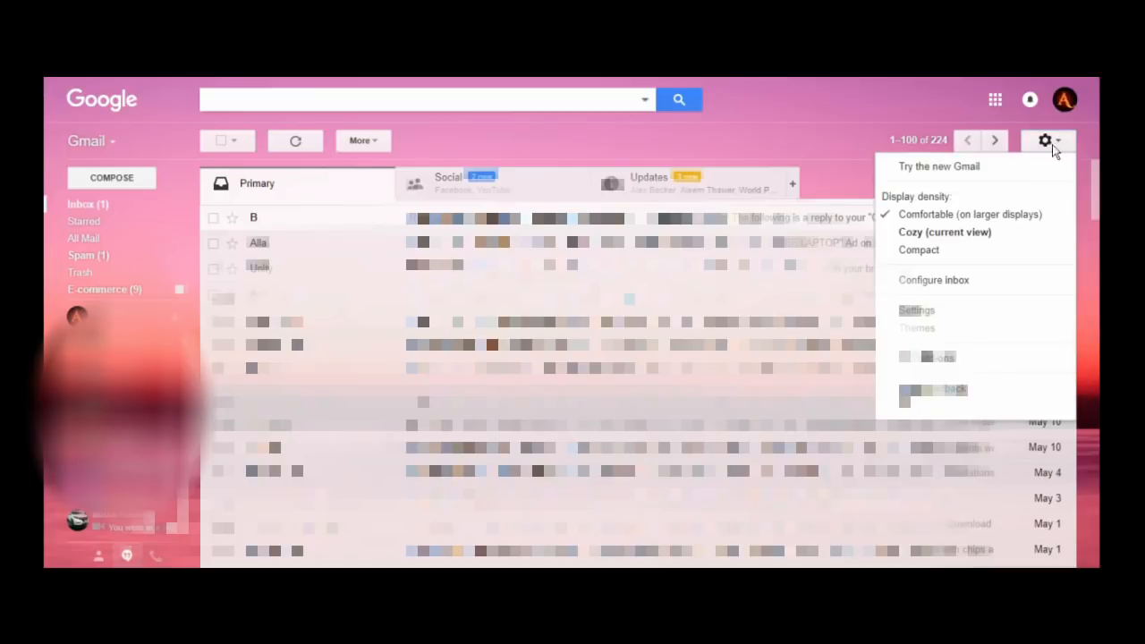
mouse_move(938, 166)
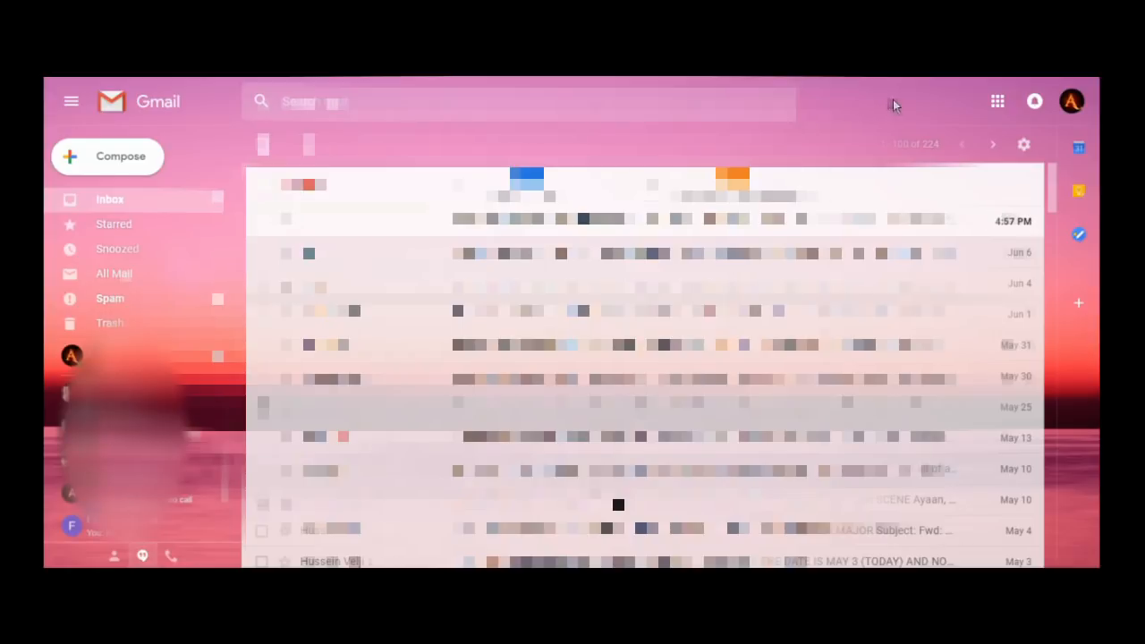
mouse_move(951, 95)
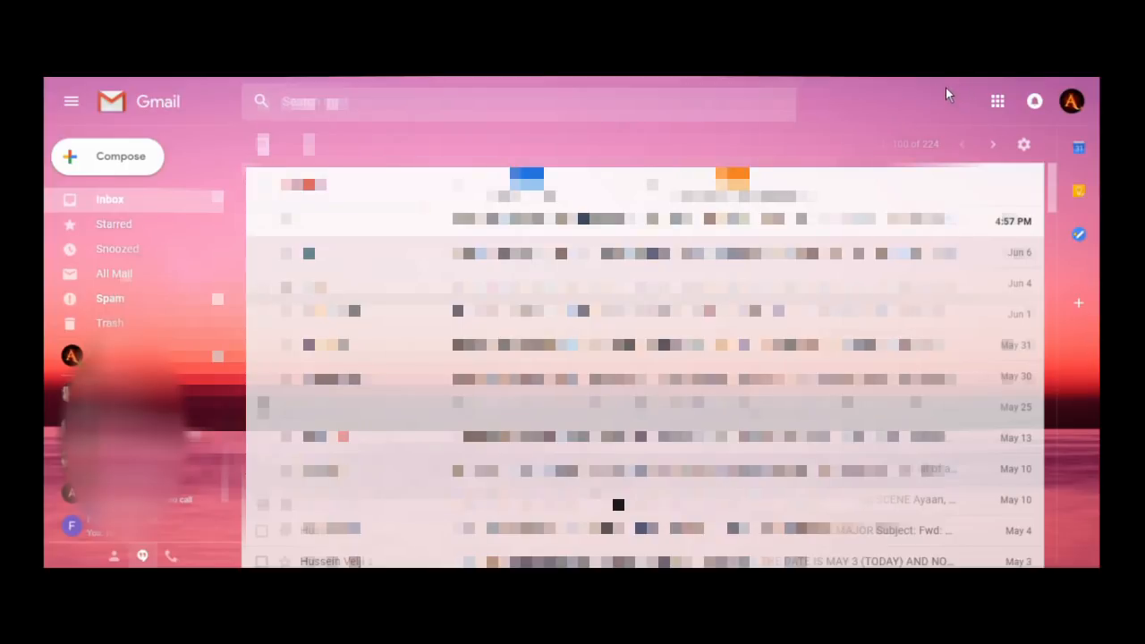
mouse_move(939, 110)
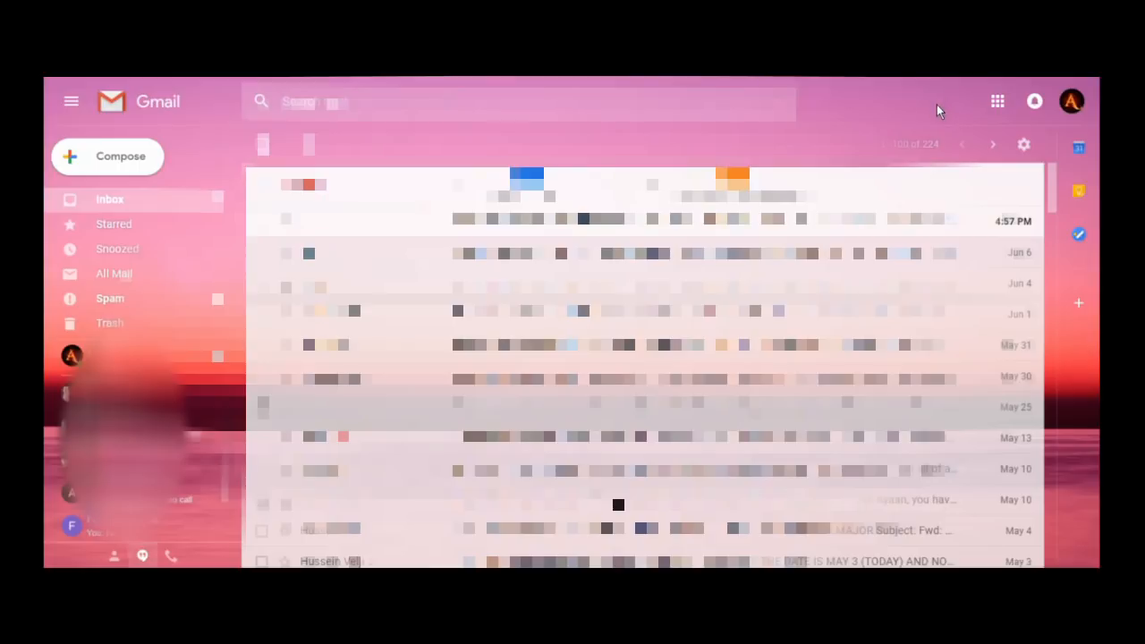